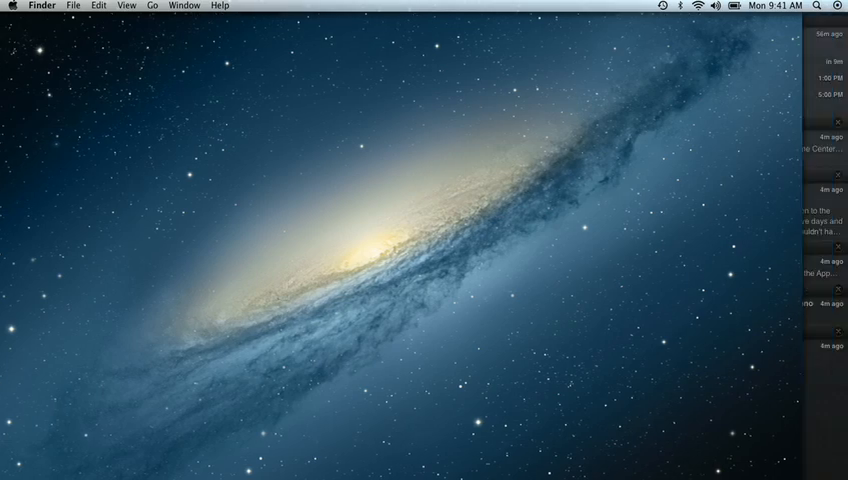
Send the swimmer photo with the freezing-water note in the Messages conversation
{"action": "left_click", "coordinate": [844, 6]}
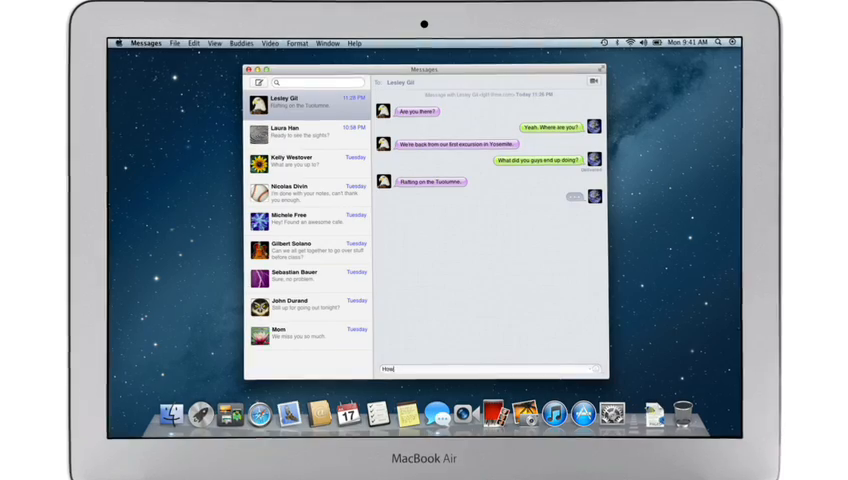
{"action": "type", "text": " was it?"}
{"action": "key", "text": "Return"}
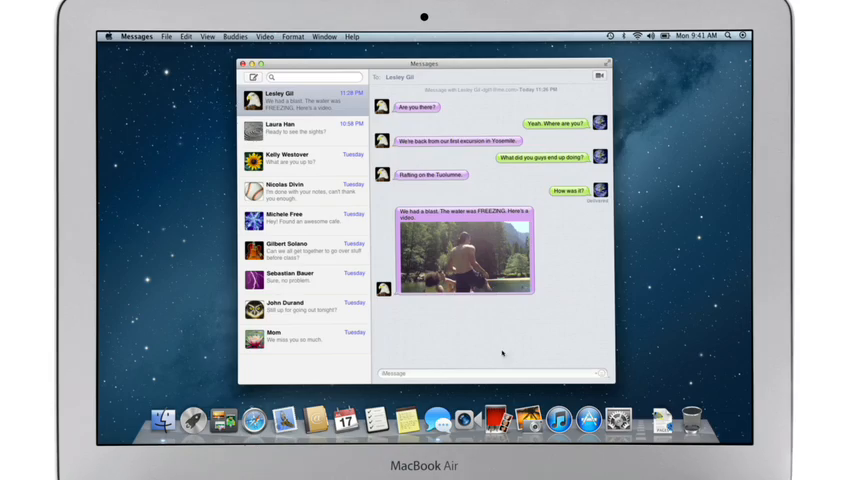
{"action": "double_click", "coordinate": [464, 250]}
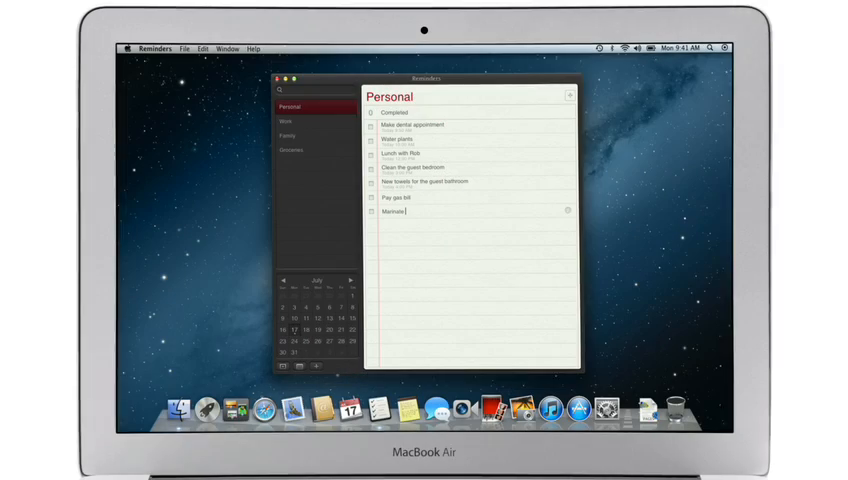
Add 'Marinate chicken', 'Review reports' and 'Call Laura' to the Personal reminders list
{"action": "type", "text": "chicken"}
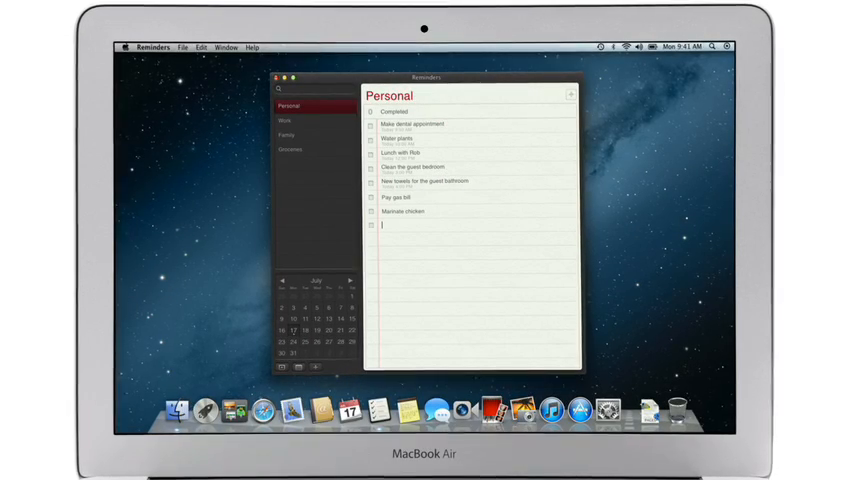
{"action": "type", "text": "Review reports"}
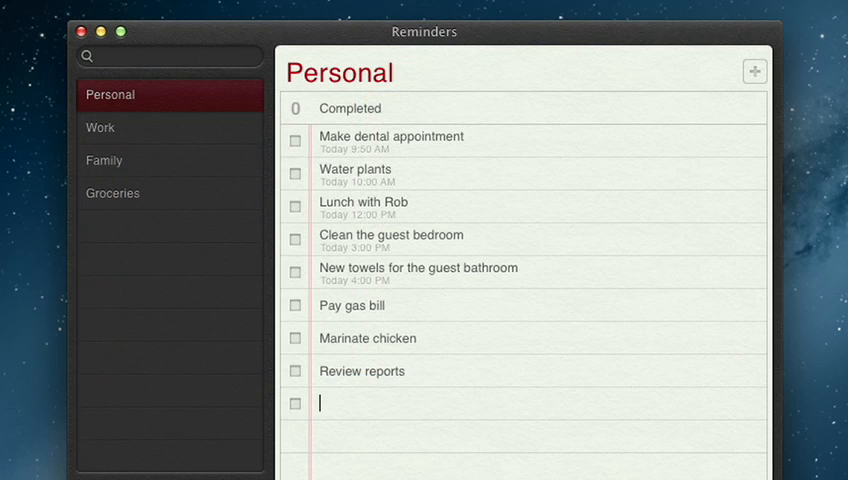
{"action": "type", "text": "Call Laura"}
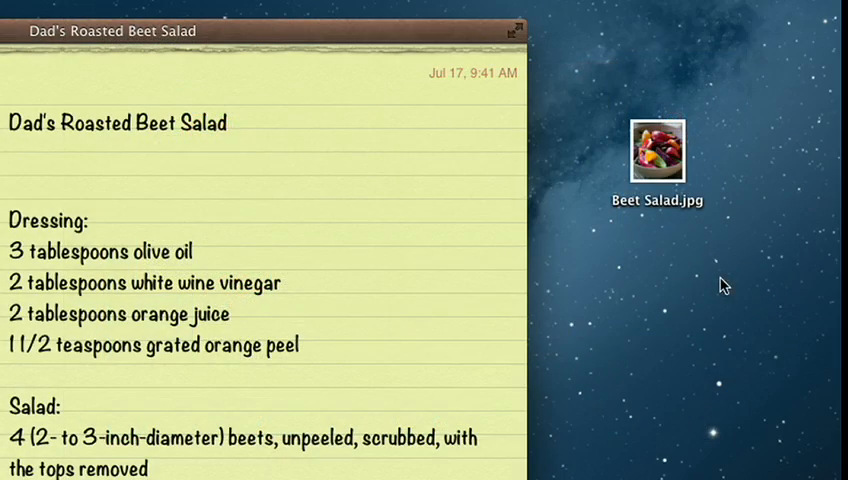
Place Beet Salad.jpg from the desktop into the Dad's Roasted Beet Salad note
{"action": "left_click_drag", "start_coordinate": [656, 148], "coordinate": [270, 160]}
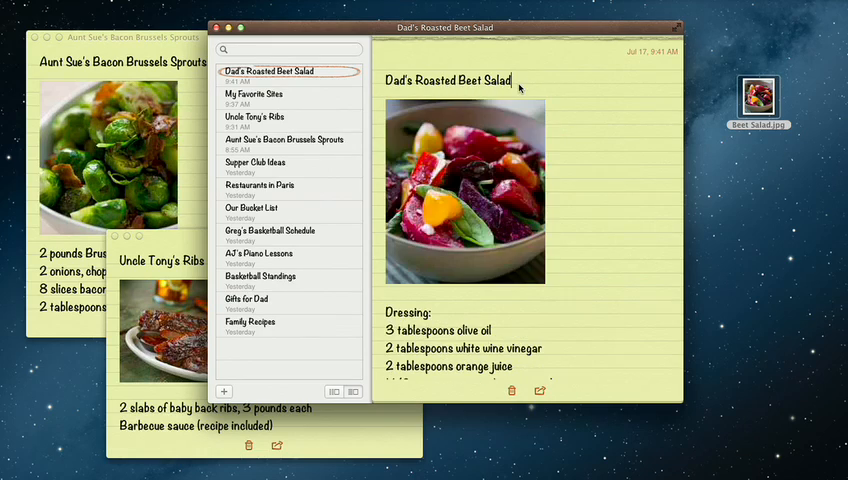
{"action": "left_click", "coordinate": [258, 96]}
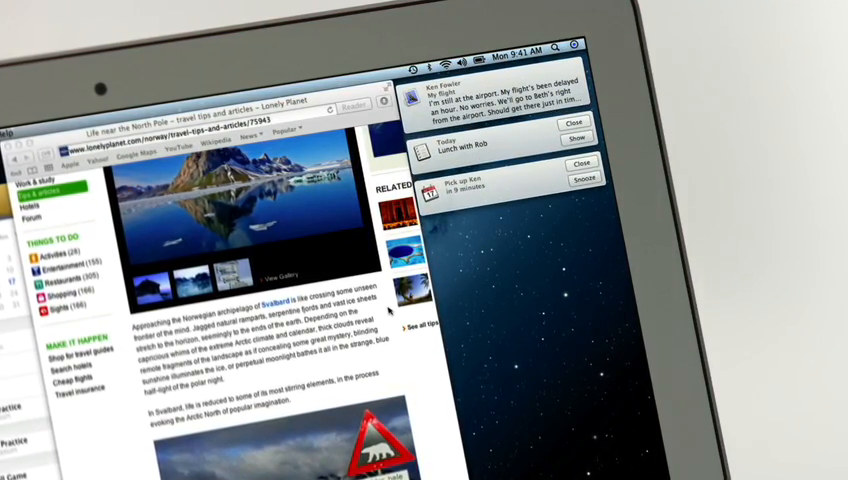
Review recent alerts in Notification Center over the Lonely Planet article
{"action": "left_click", "coordinate": [564, 122]}
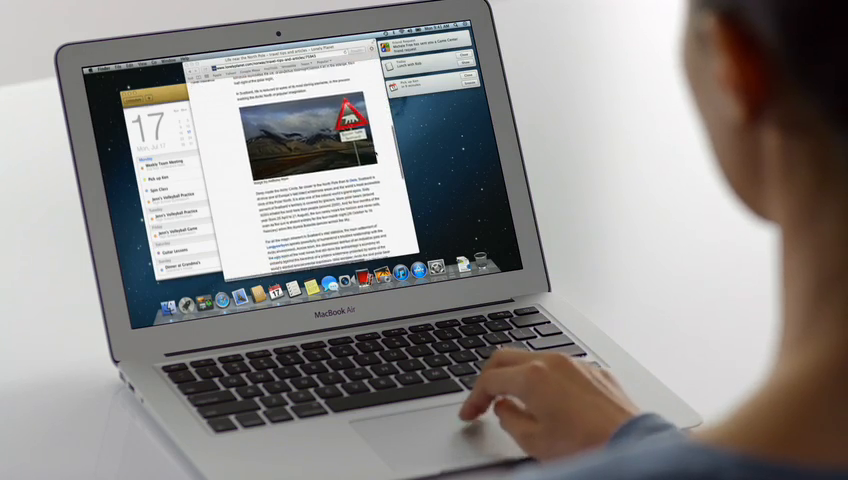
{"action": "scroll", "scroll_direction": "down", "scroll_amount": 3}
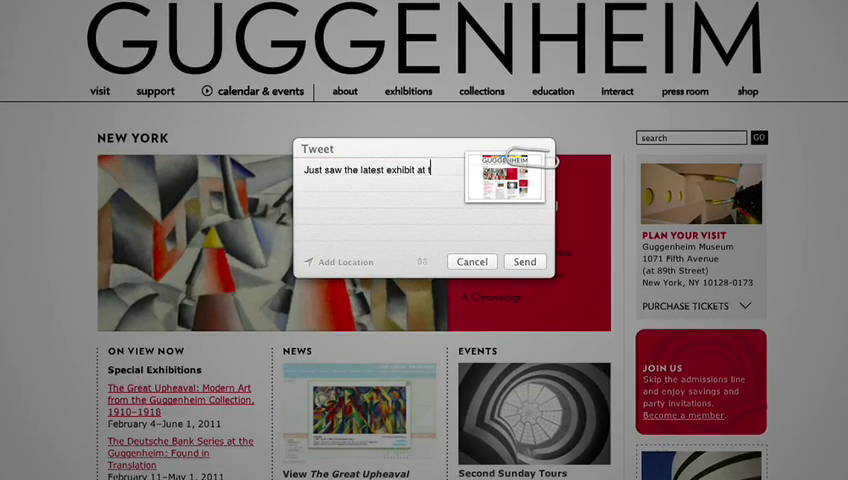
Tweet 'Just saw the latest exhibit at the Guggenheim. Amazing!' sharing the page
{"action": "type", "text": "he Guggenheim. Ama"}
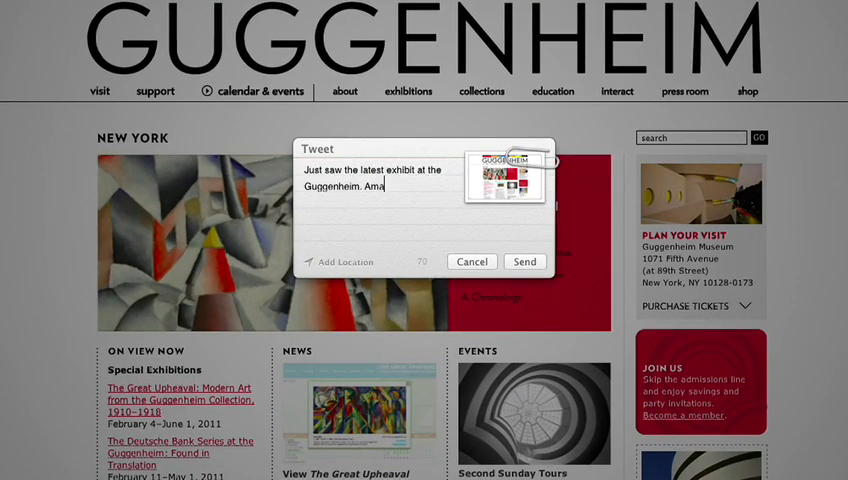
{"action": "type", "text": "zing!"}
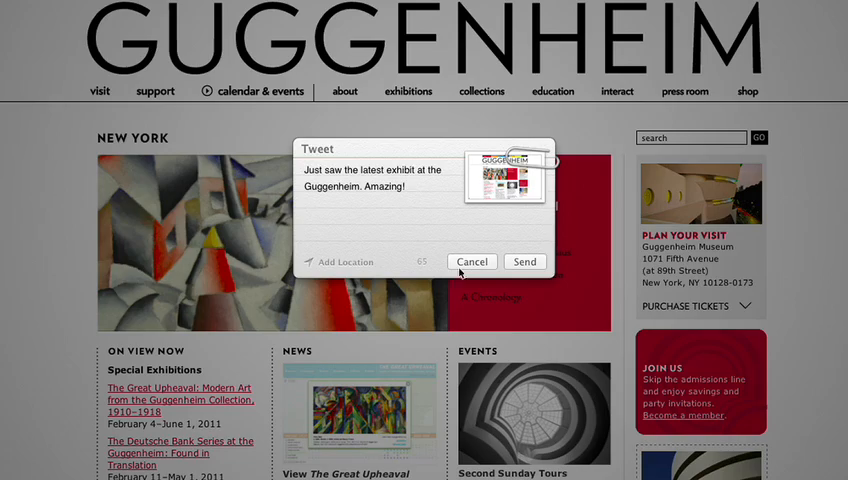
{"action": "left_click", "coordinate": [472, 260]}
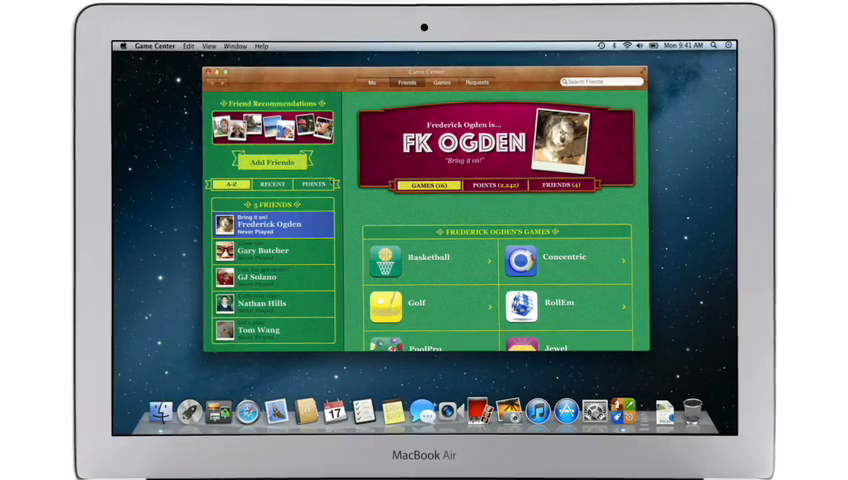
Show the Real Racing 2 achievements, then its friend-score leaderboard
{"action": "left_click", "coordinate": [272, 160]}
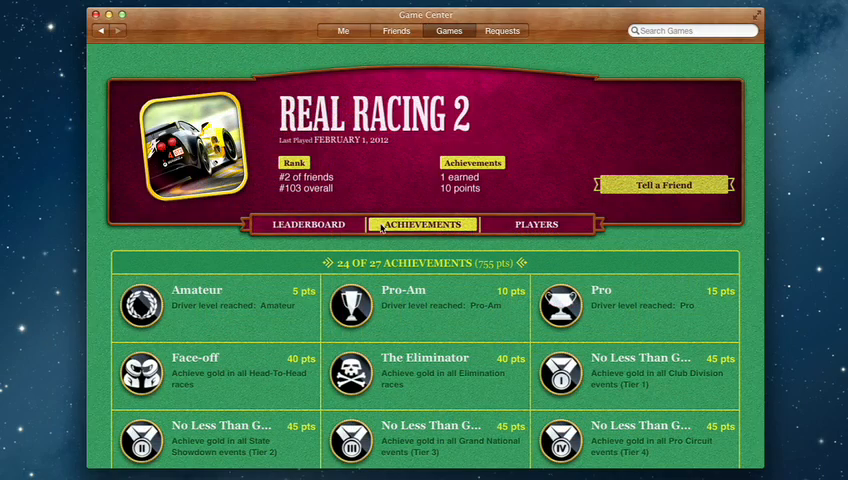
{"action": "left_click", "coordinate": [306, 224]}
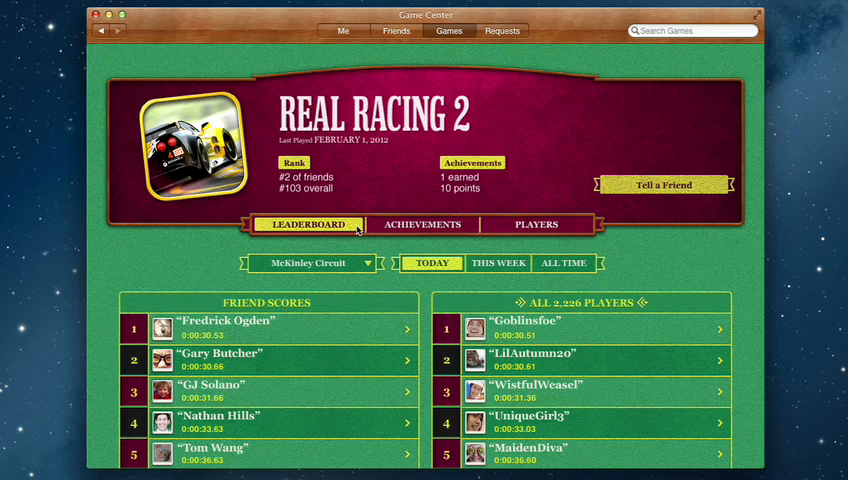